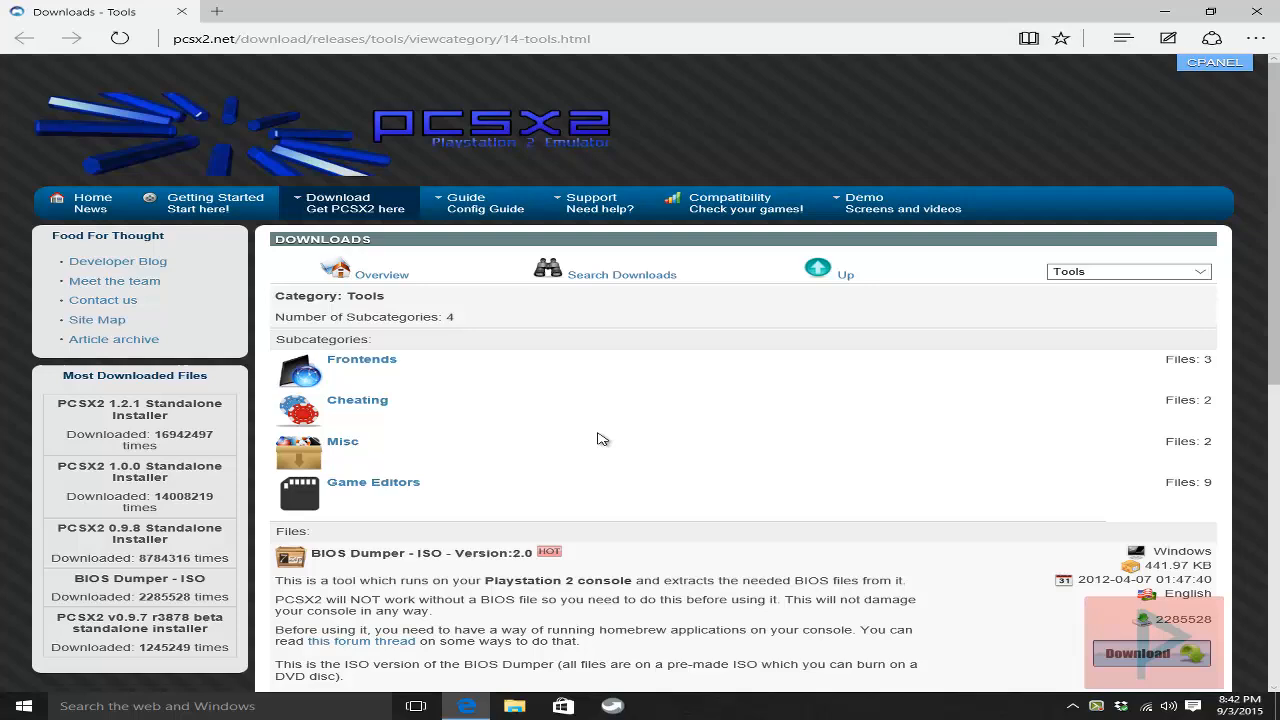
Scroll down to the BIOS Dumper Binary version 2.0 download entry.
scroll("down", 3)
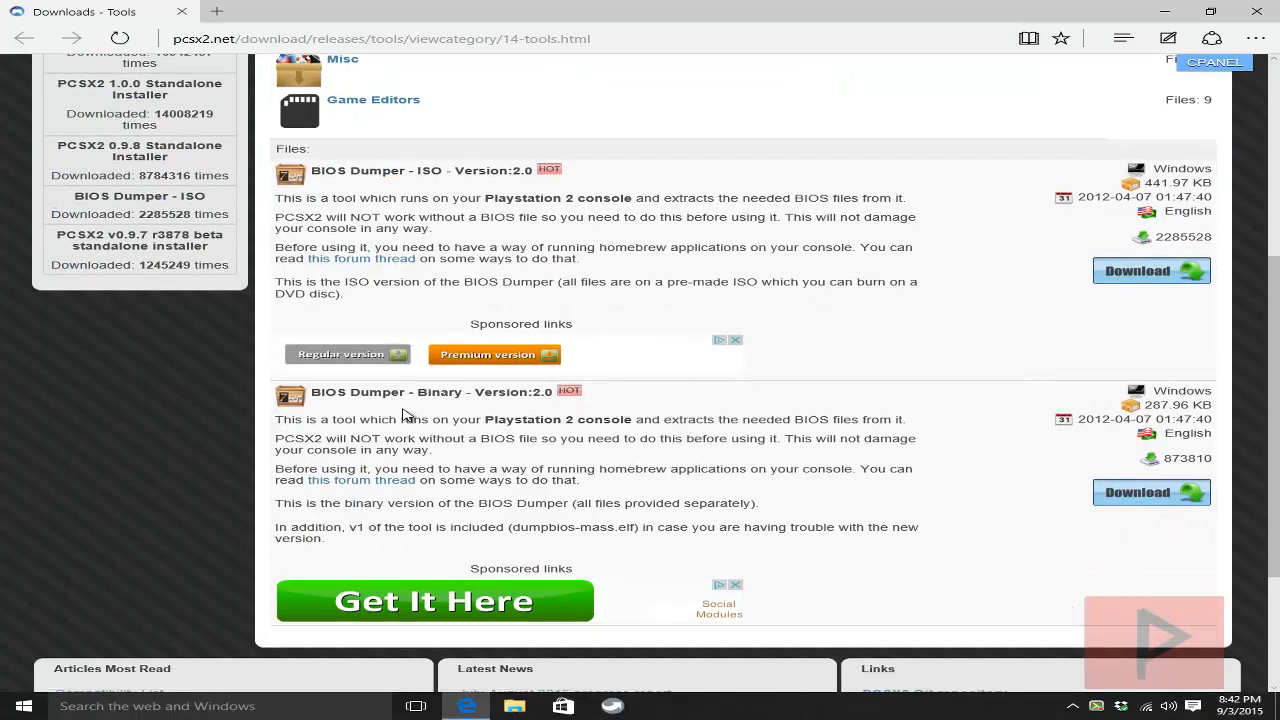
mouse_move(460, 395)
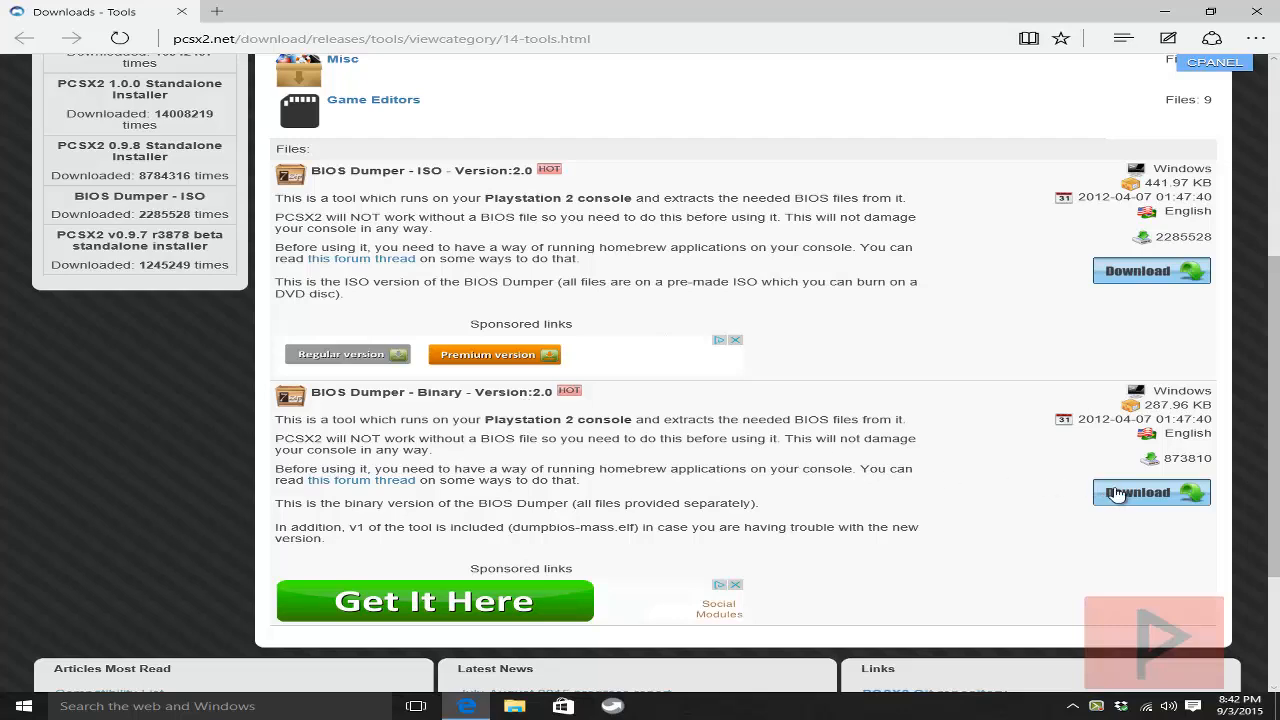
mouse_move(1157, 55)
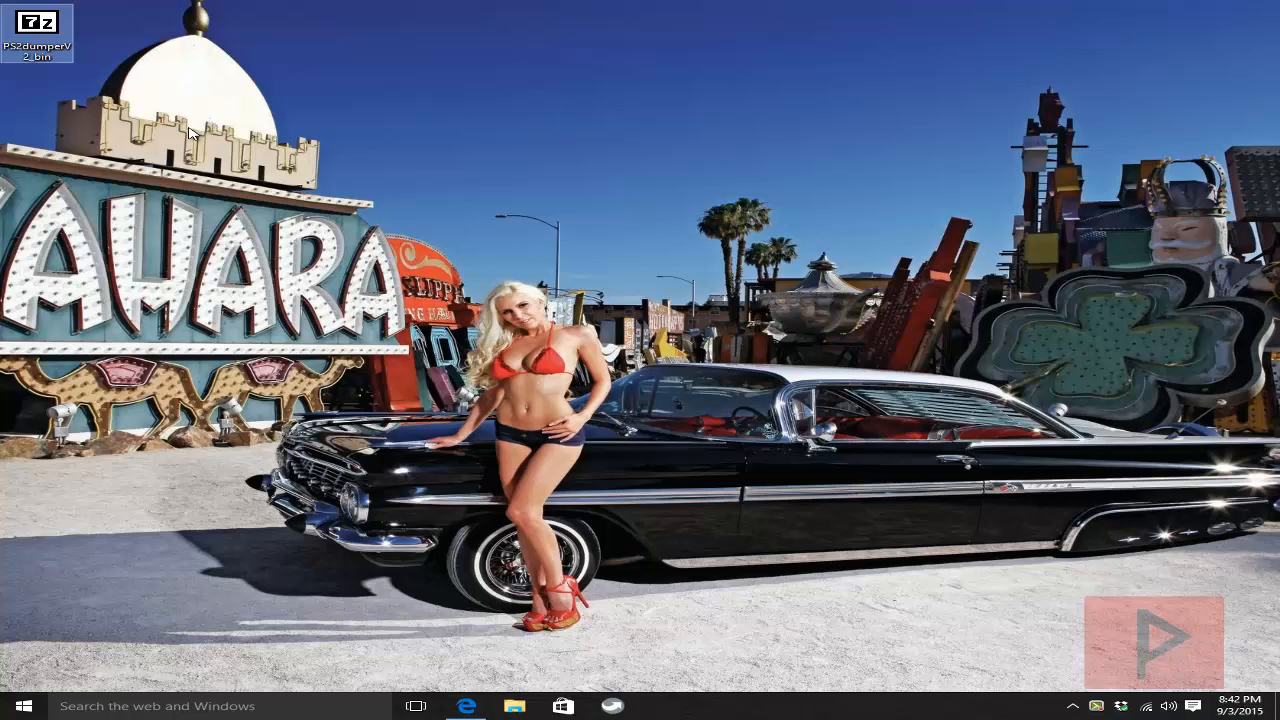
Open PS2dumperV2_bin.7z from the desktop in 7-Zip and select all four files.
left_click_drag(37, 32, 562, 102)
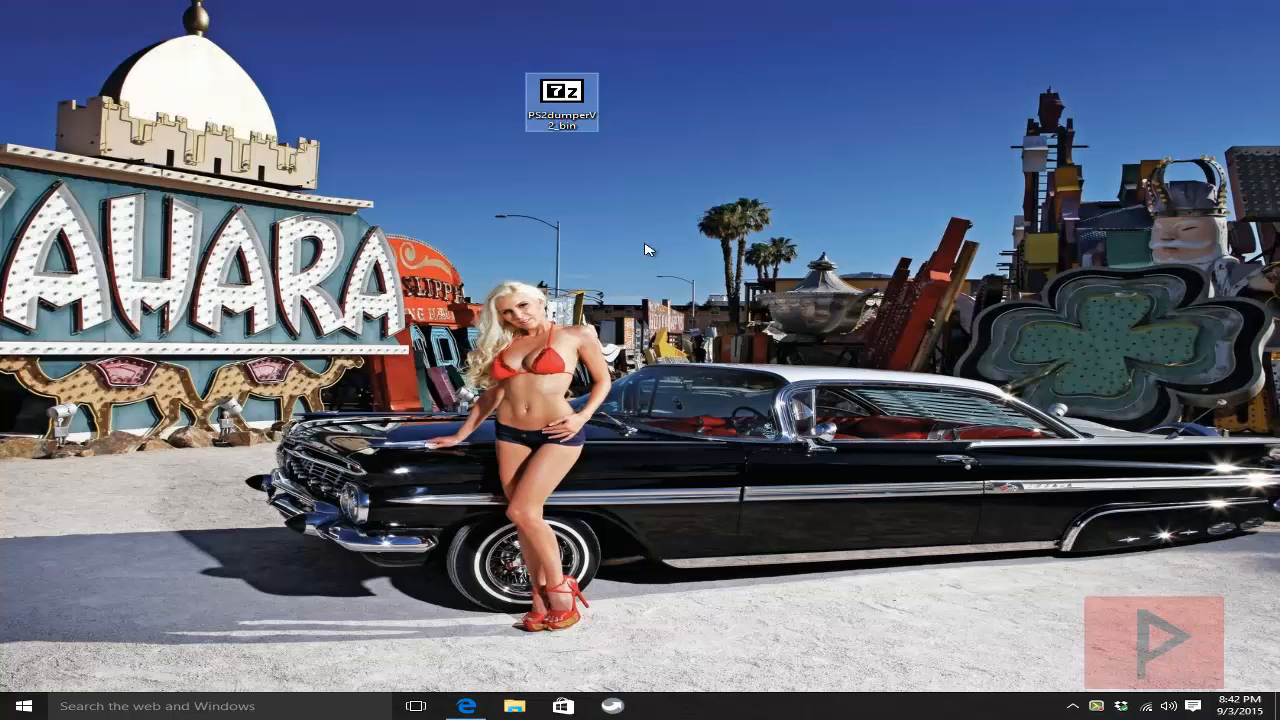
double_click(561, 98)
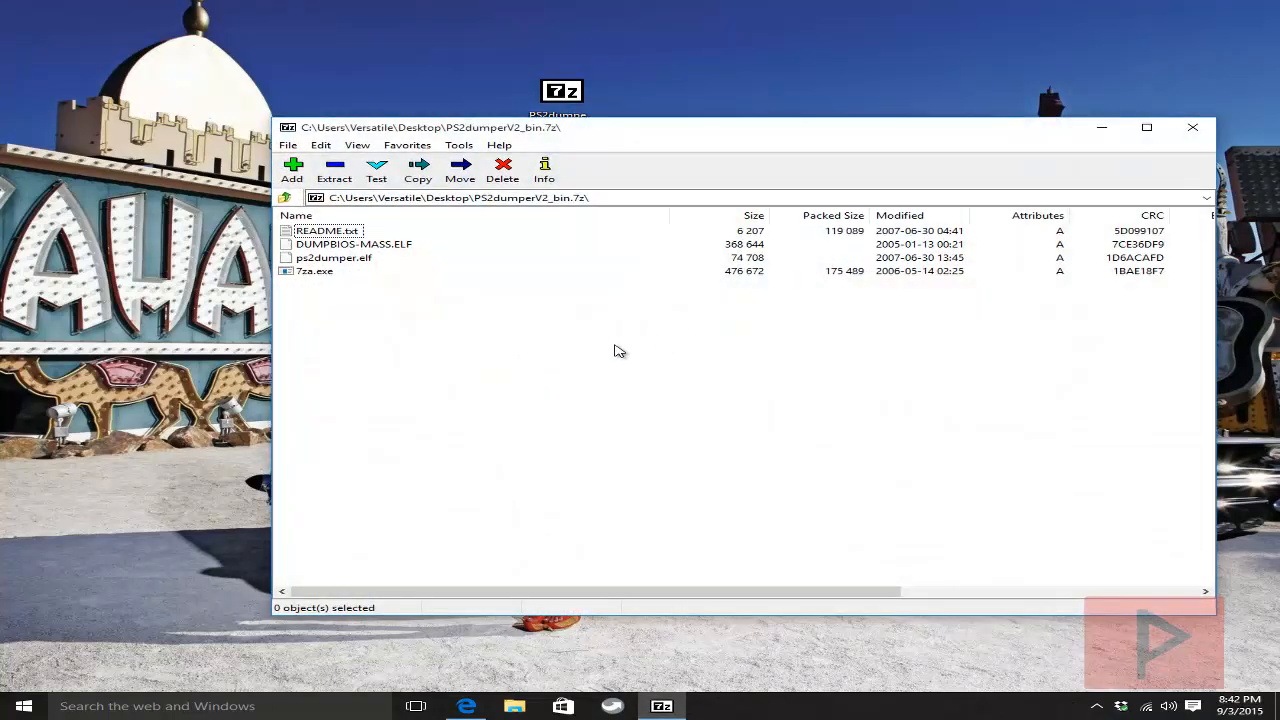
key("ctrl+a")
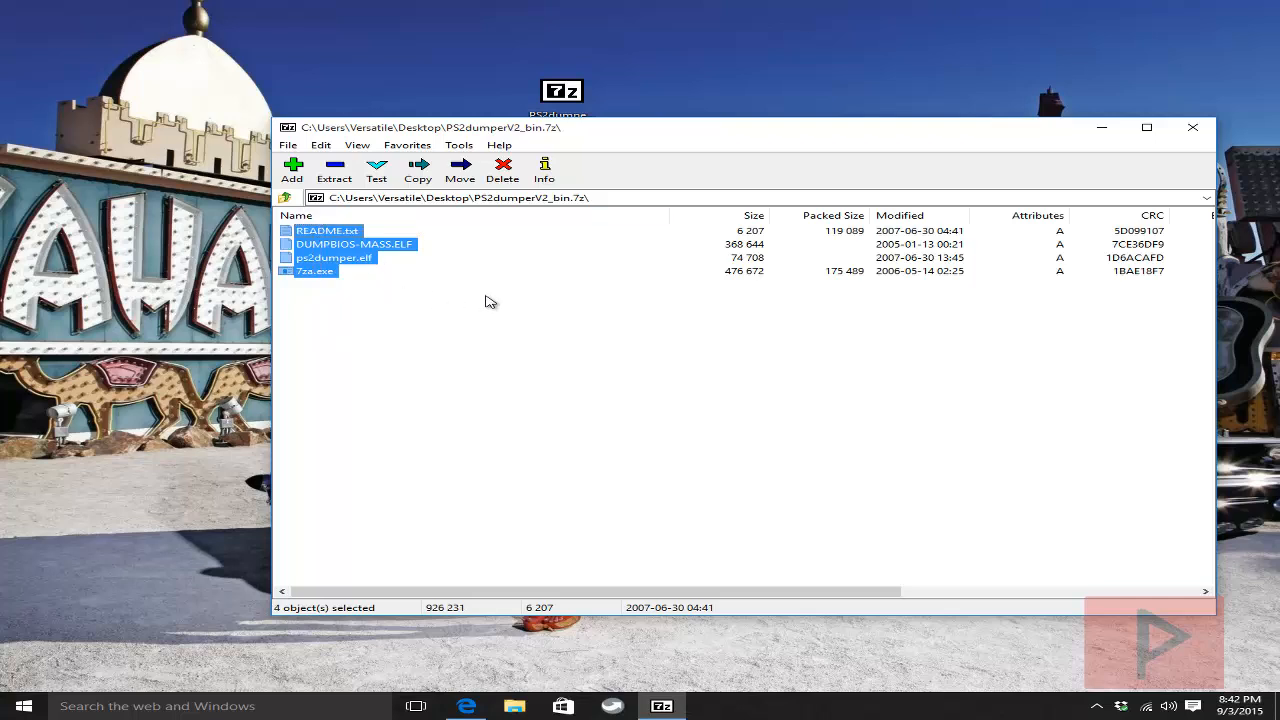
mouse_move(565, 332)
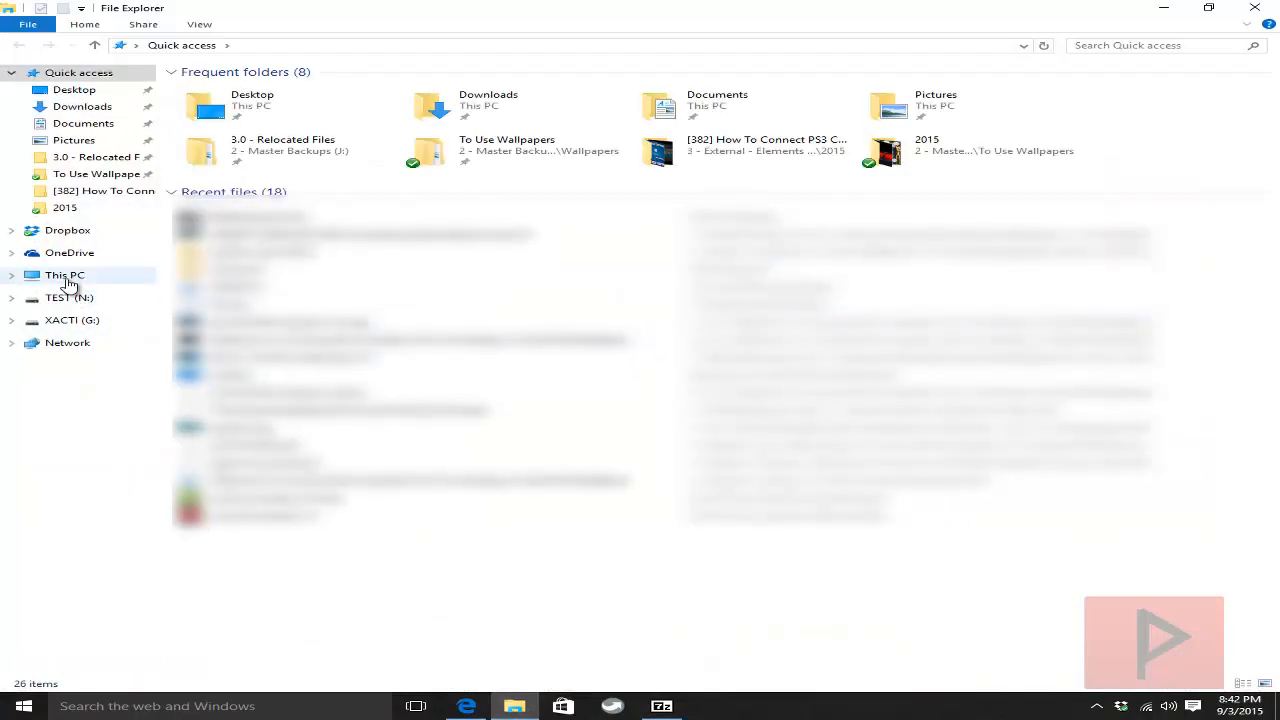
Confirm TEST (N:) uses FAT32 in its Format dialog, closing without formatting.
left_click(64, 275)
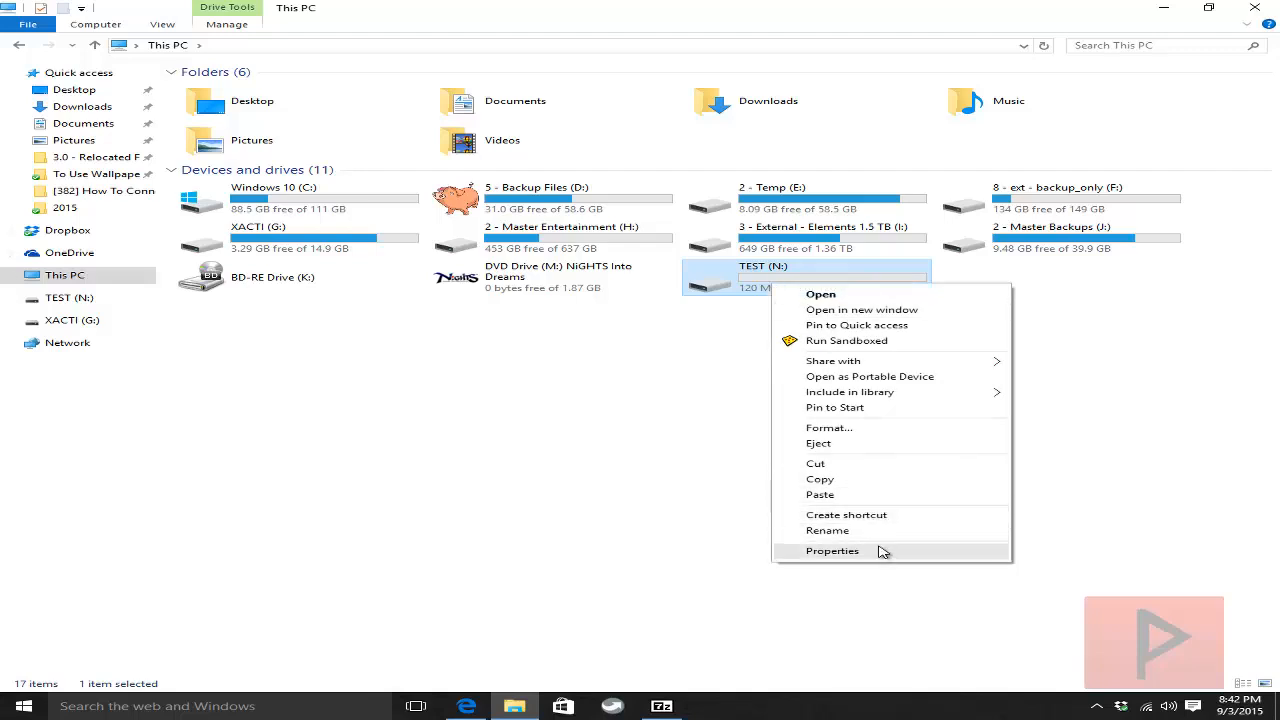
left_click(828, 428)
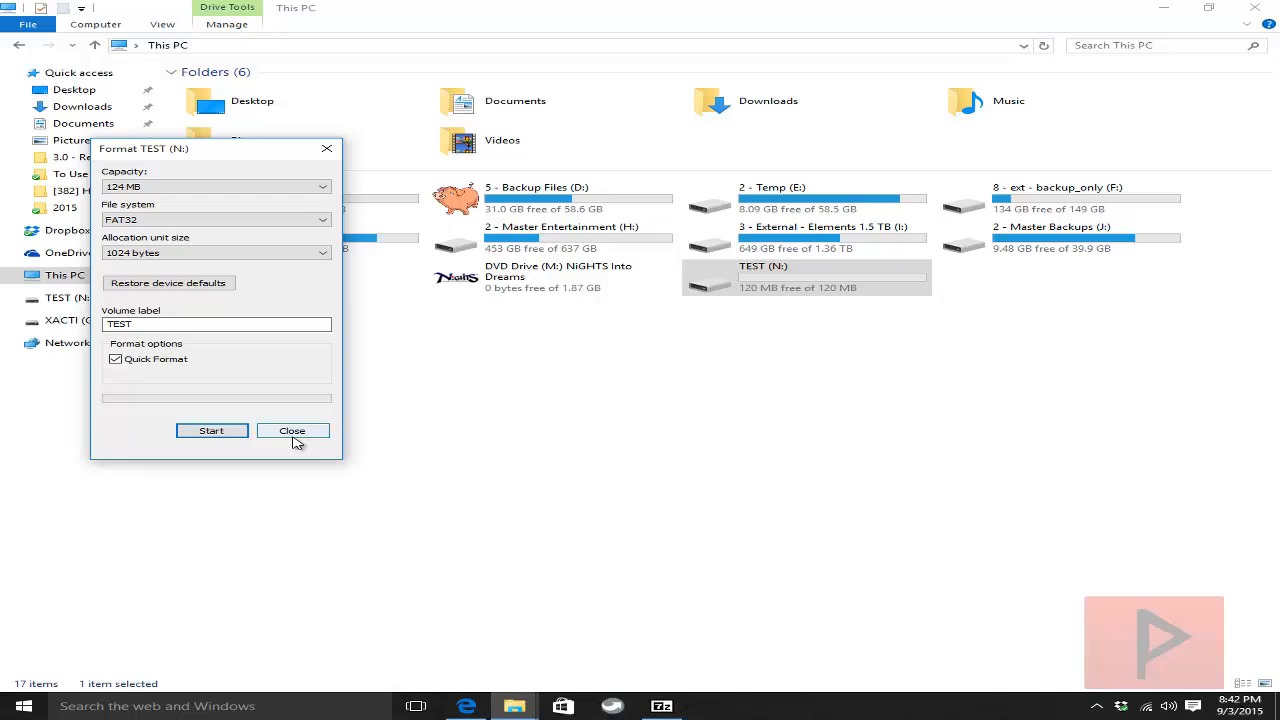
left_click(292, 431)
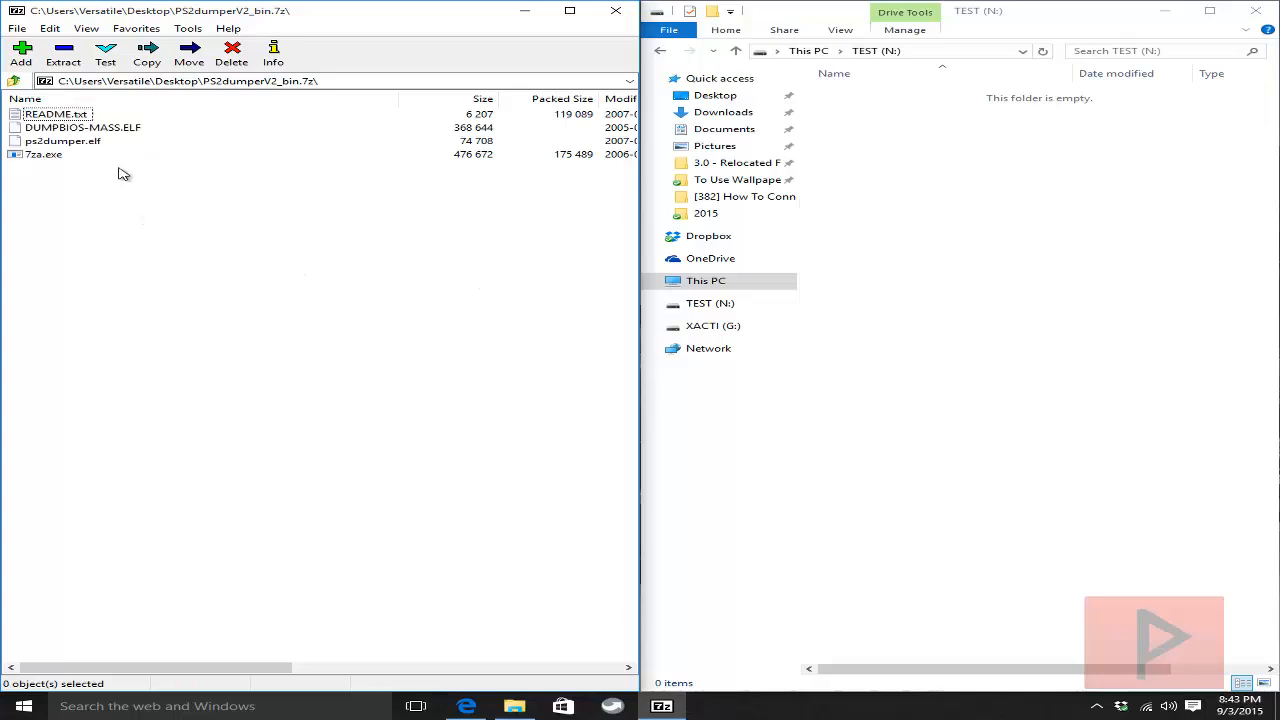
Select ps2dumper.elf in 7-Zip for copying to TEST (N:).
left_click(62, 140)
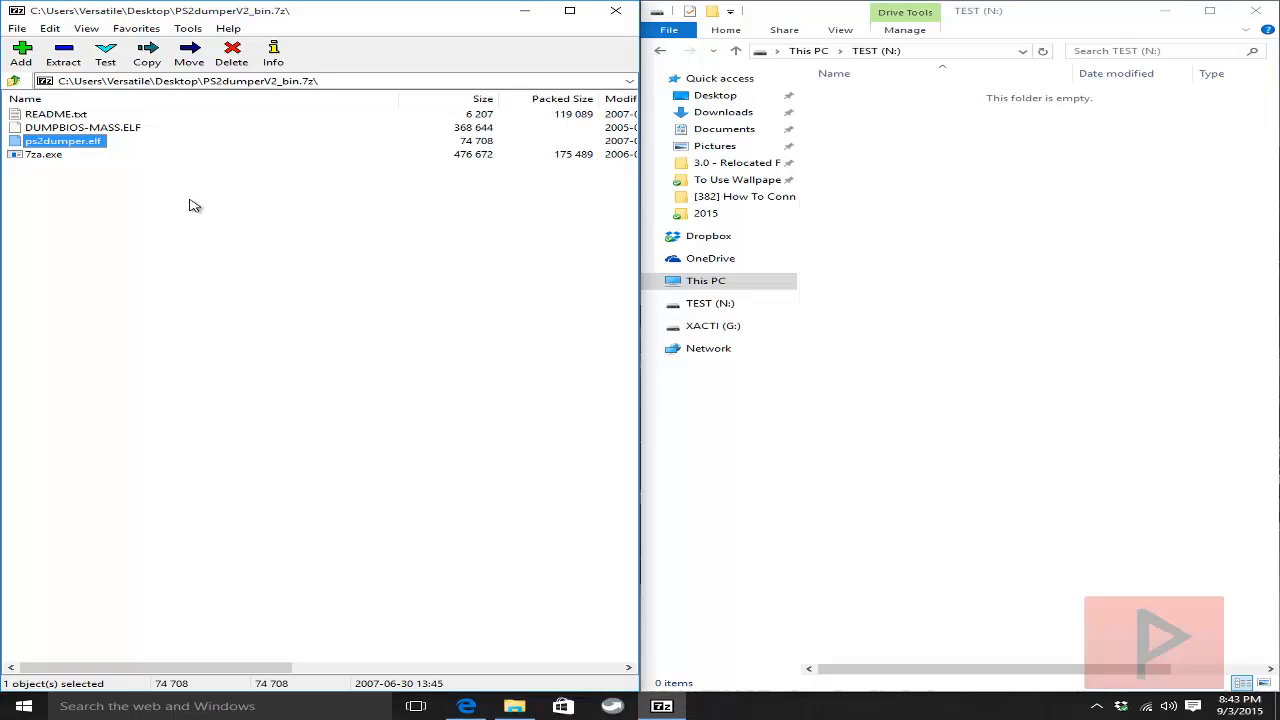
mouse_move(168, 188)
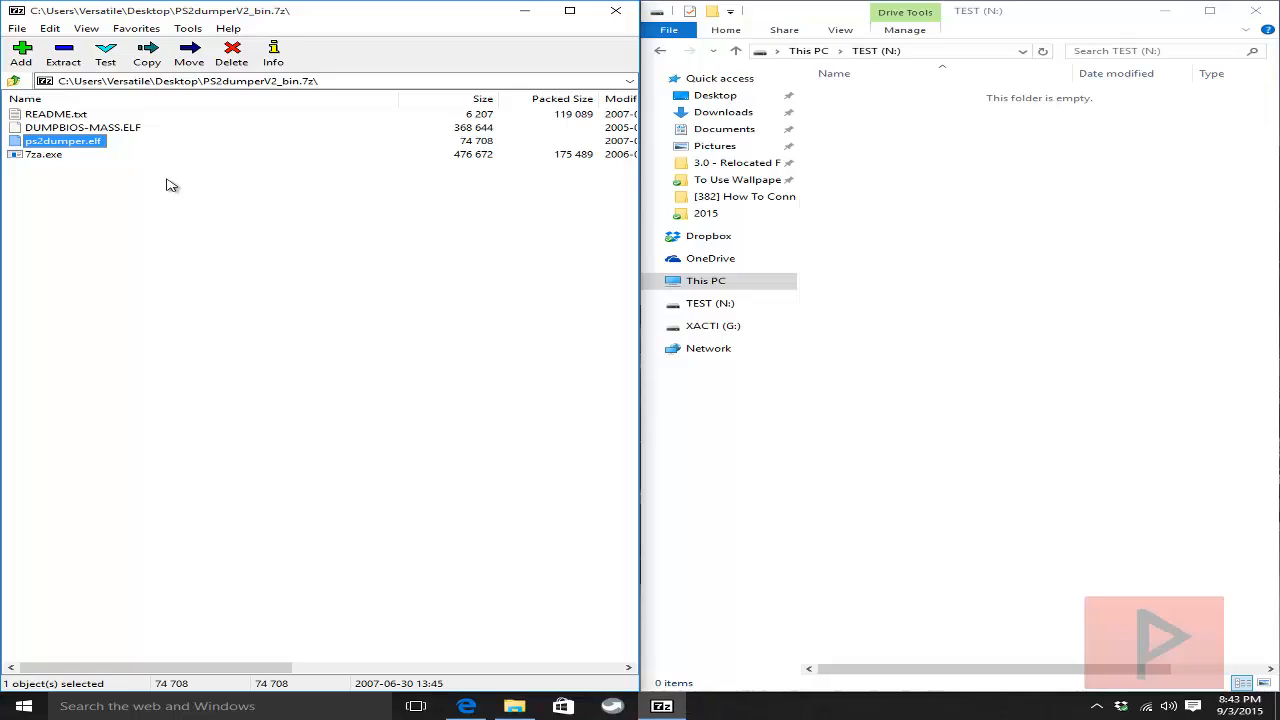
mouse_move(135, 145)
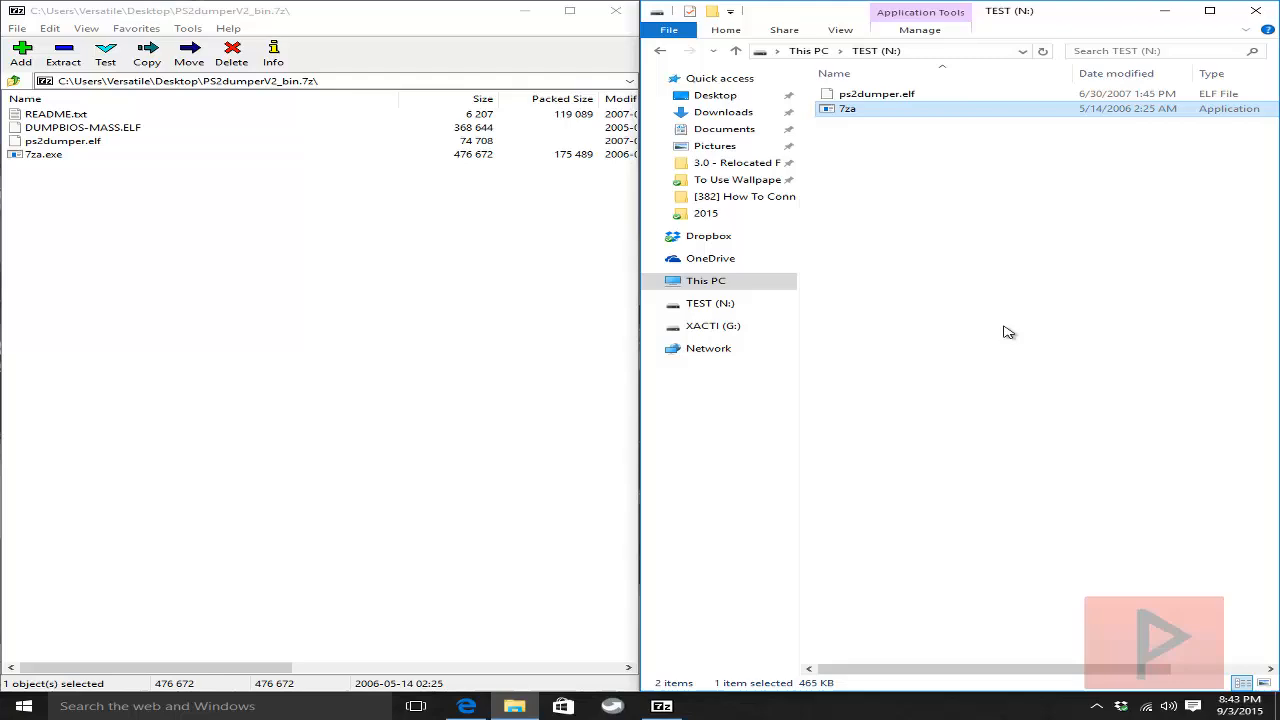
mouse_move(87, 160)
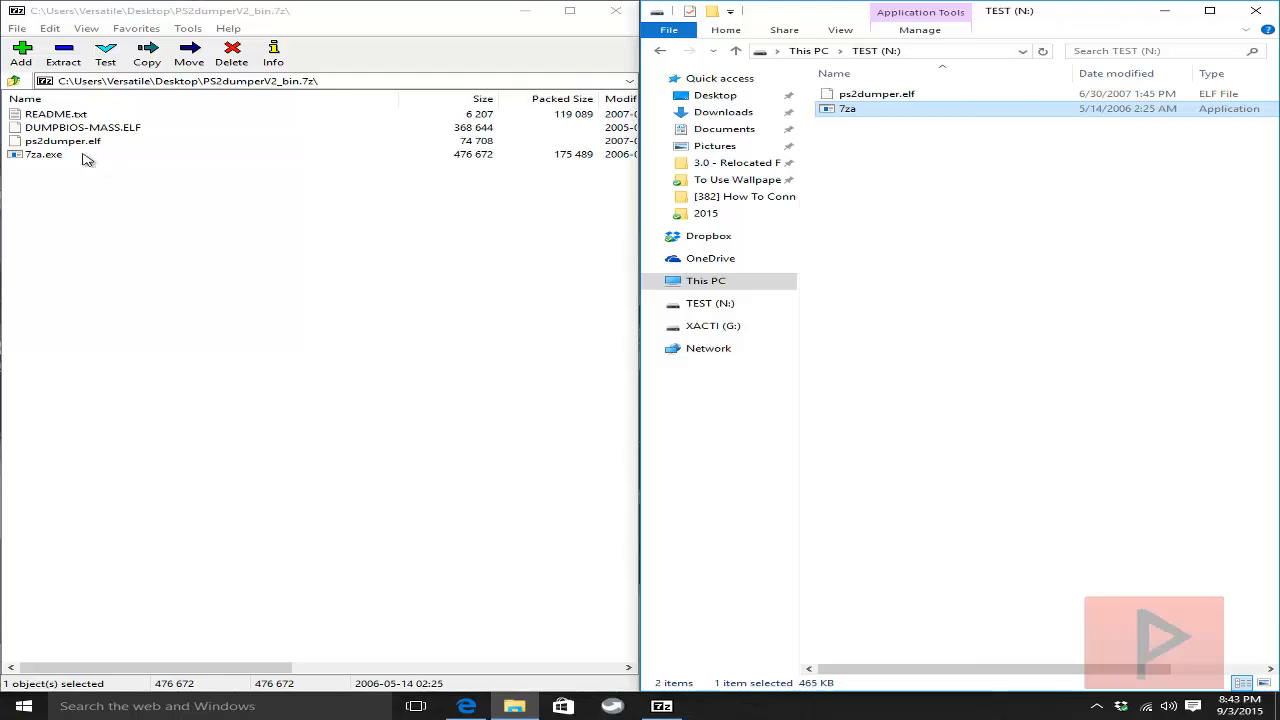
Open README.txt and highlight steps 3 and 4 about the bat file and renaming.
double_click(55, 113)
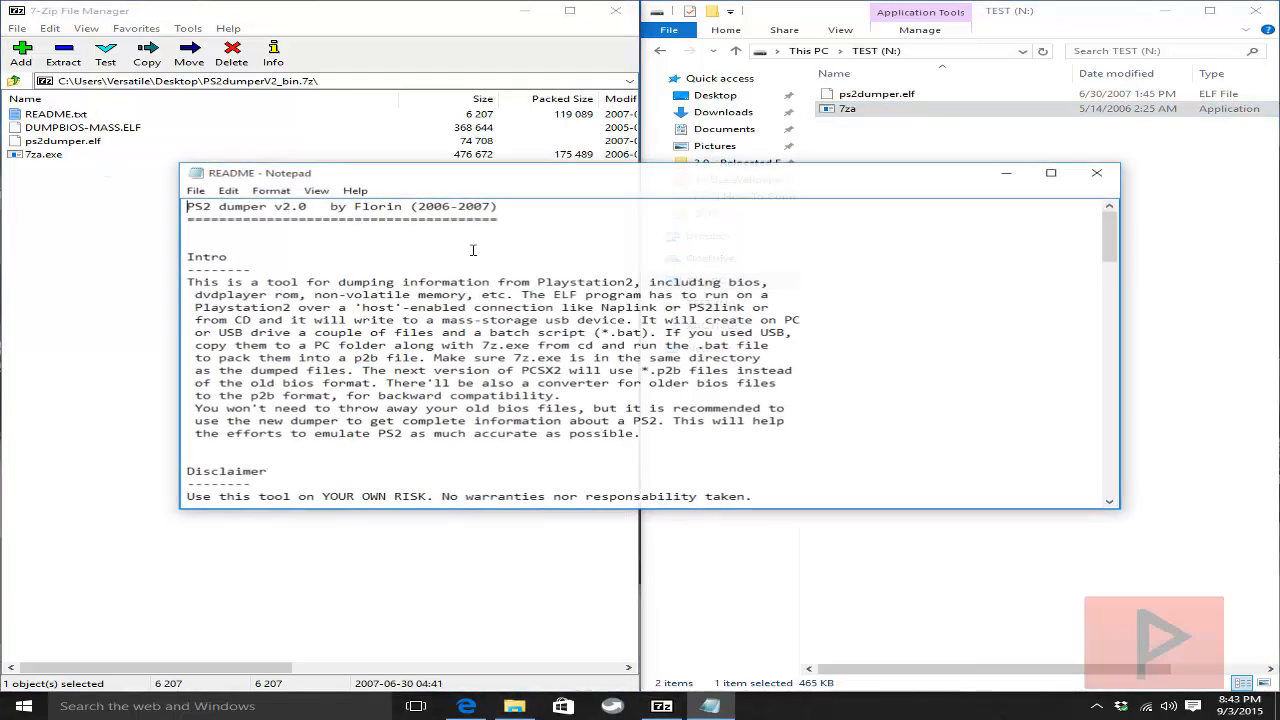
scroll("down", 3)
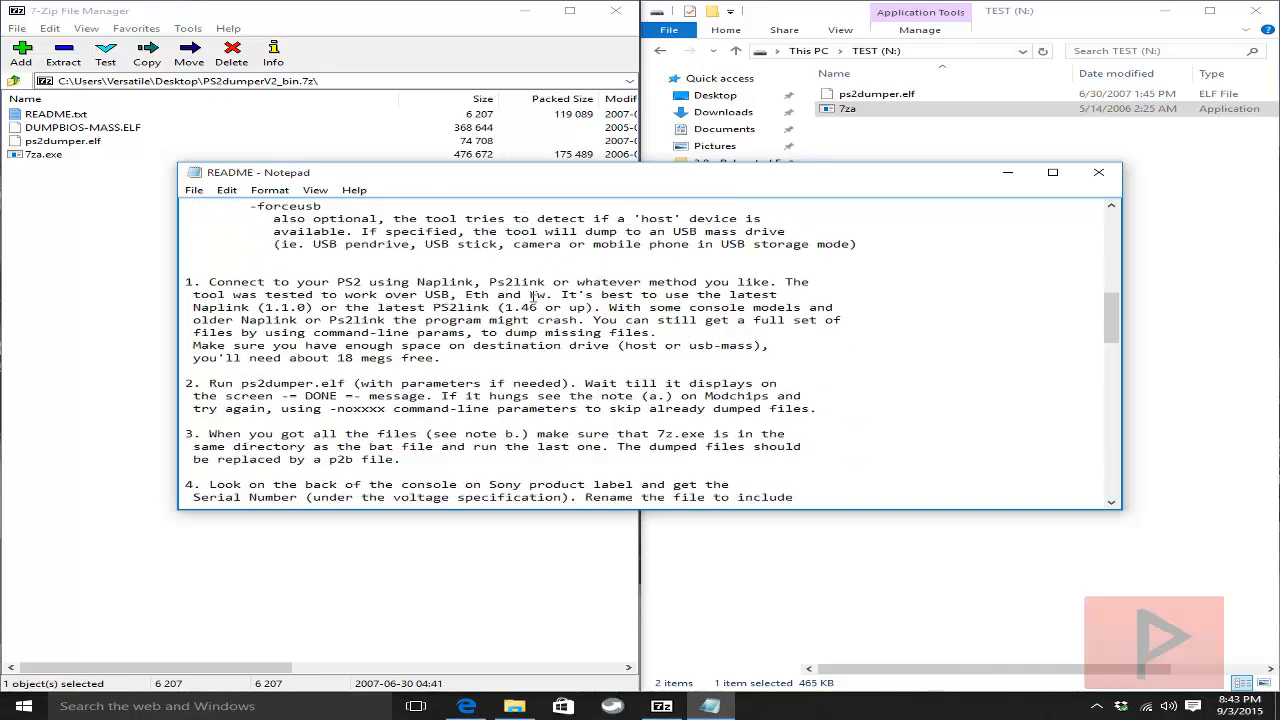
scroll("down", 3)
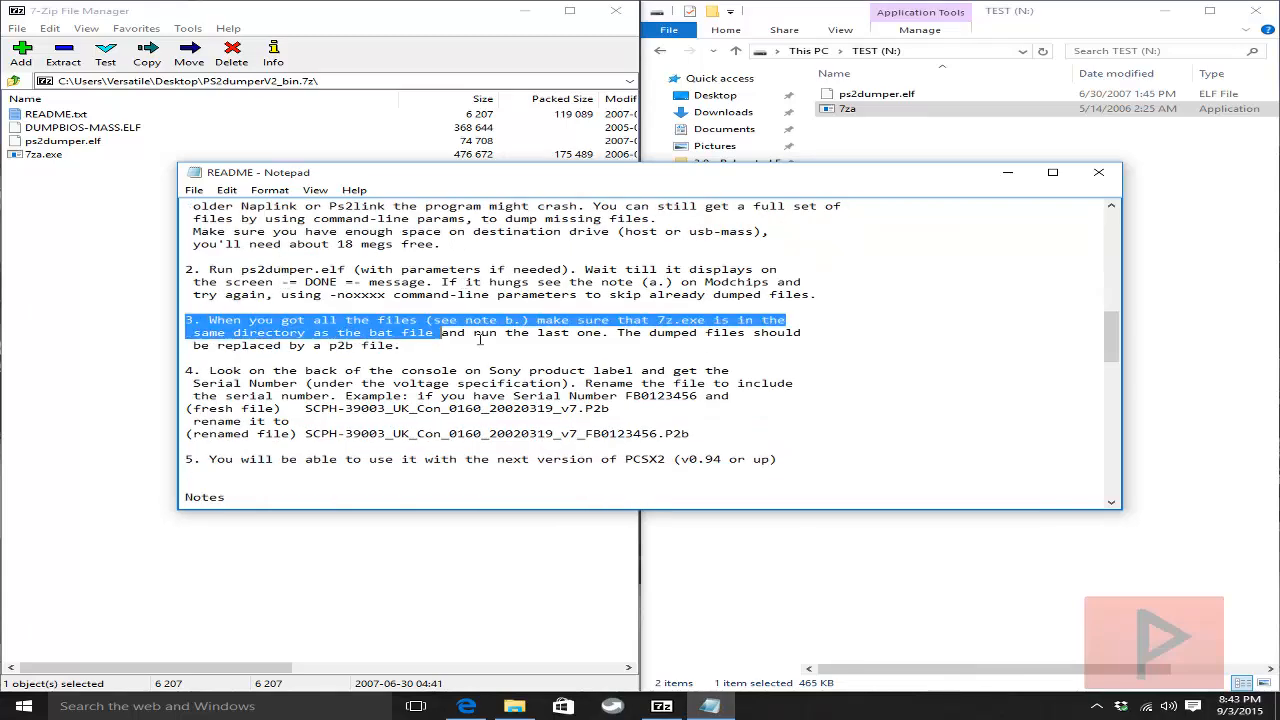
left_click_drag(449, 332, 808, 439)
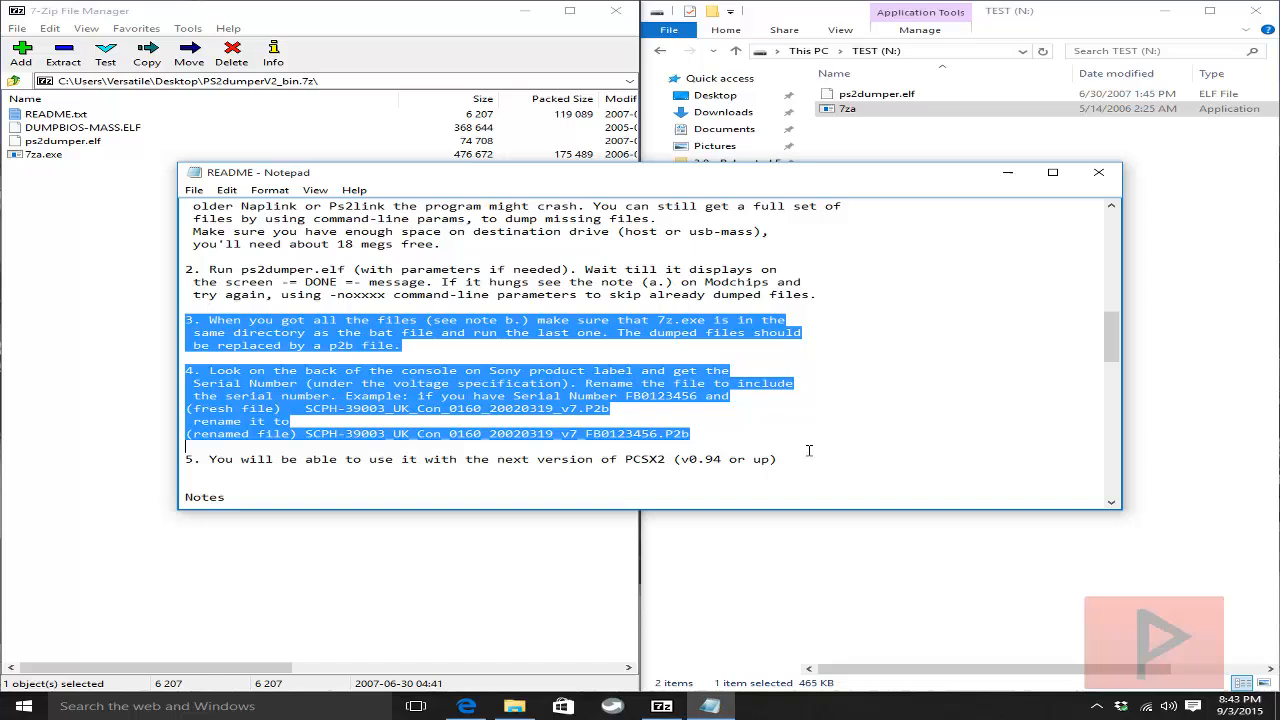
scroll("down", 3)
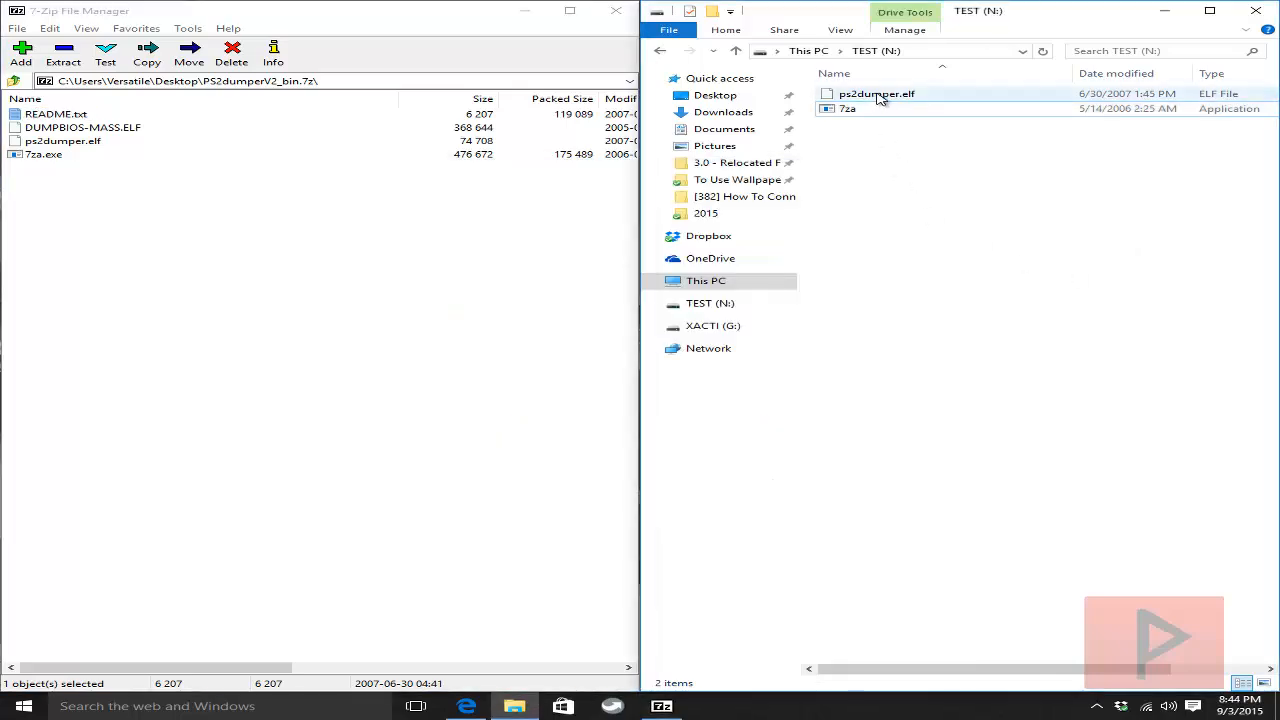
mouse_move(1023, 325)
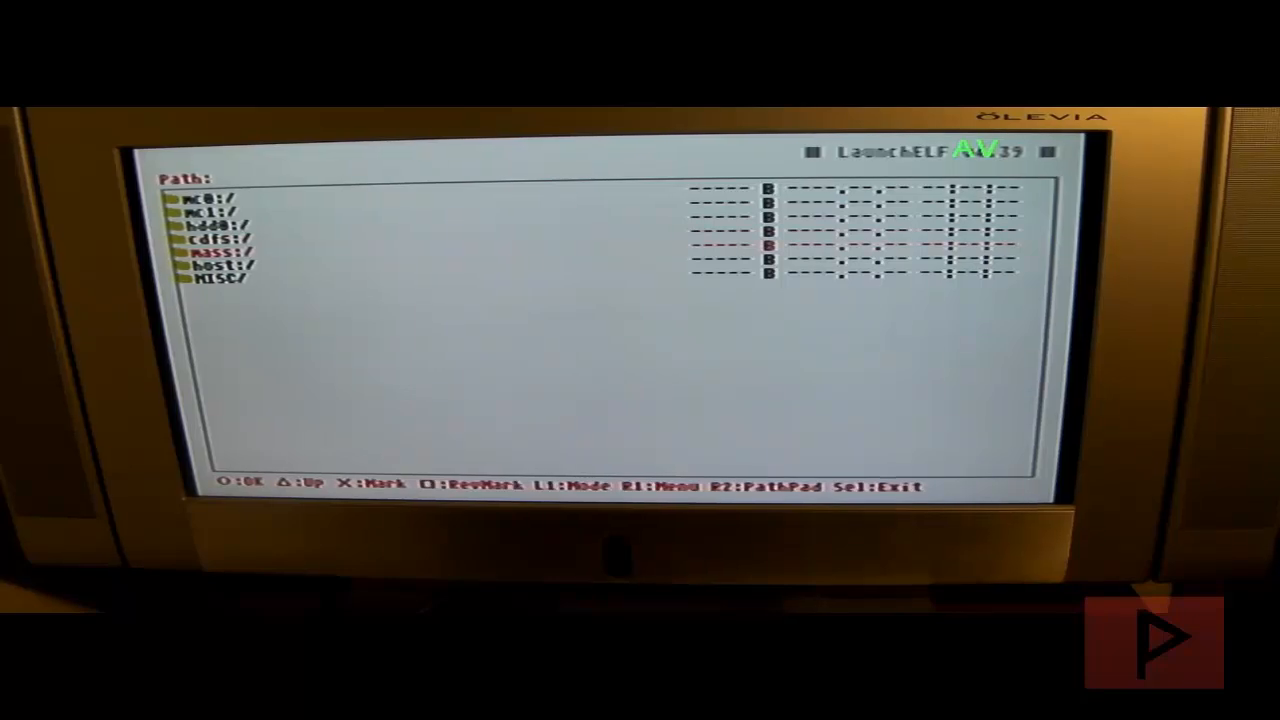
Copy ps2dumper.elf from mass:/ and paste it onto mc0:/.
left_click(215, 243)
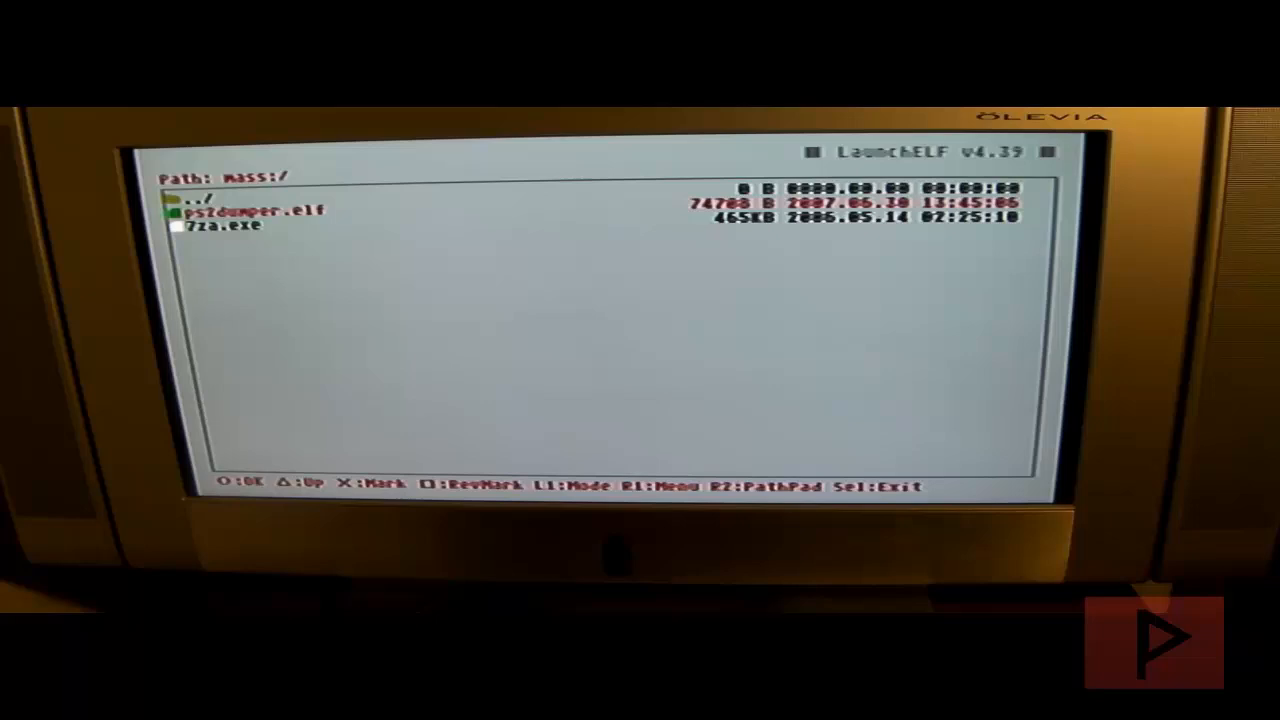
key("R1")
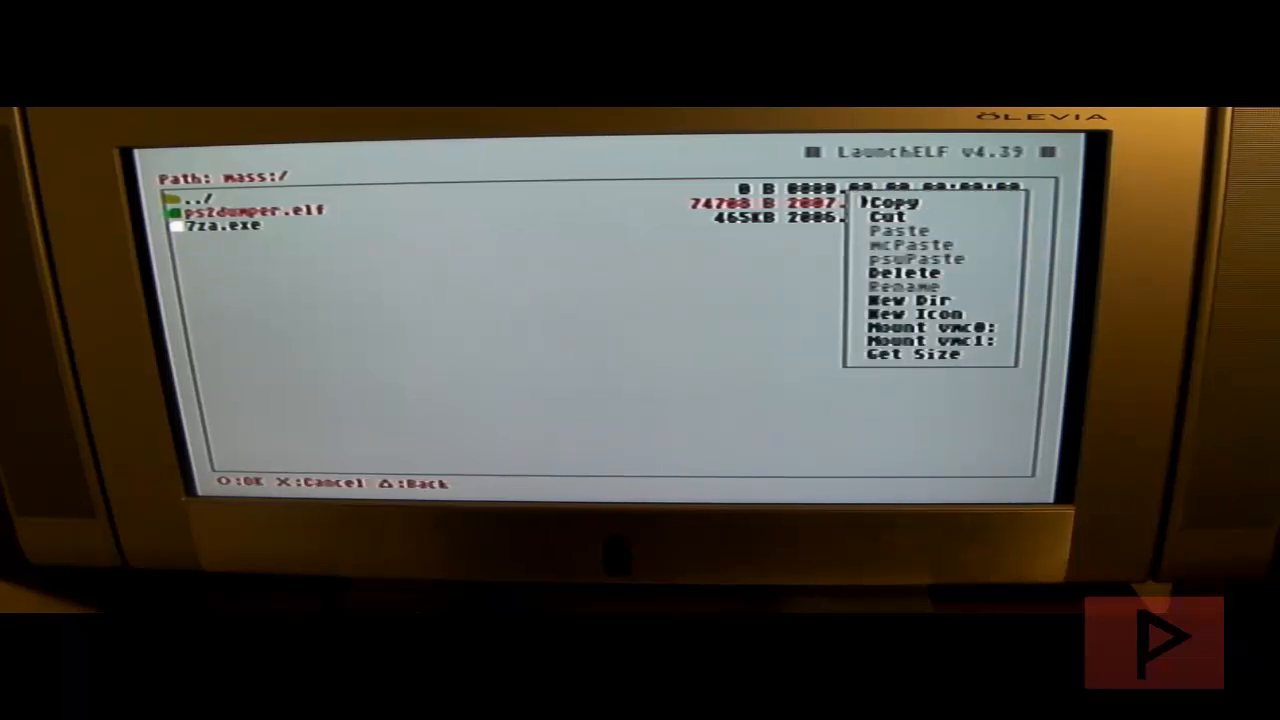
key("down")
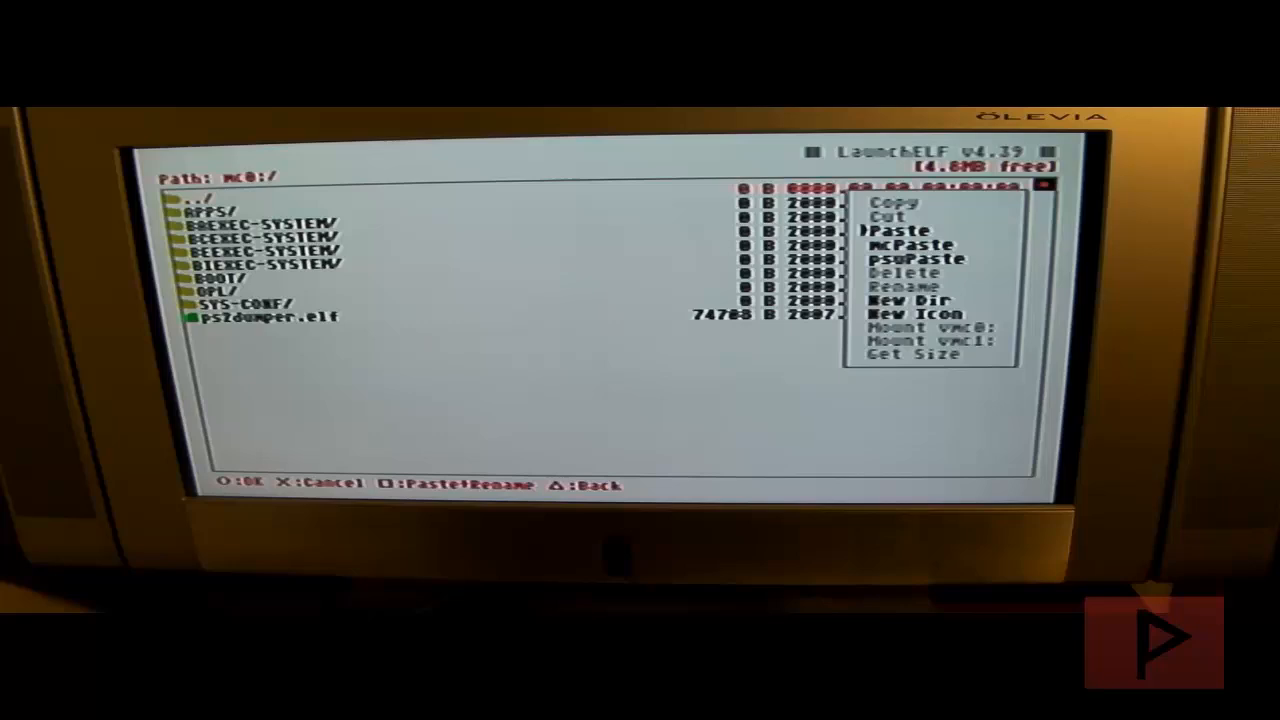
left_click(893, 230)
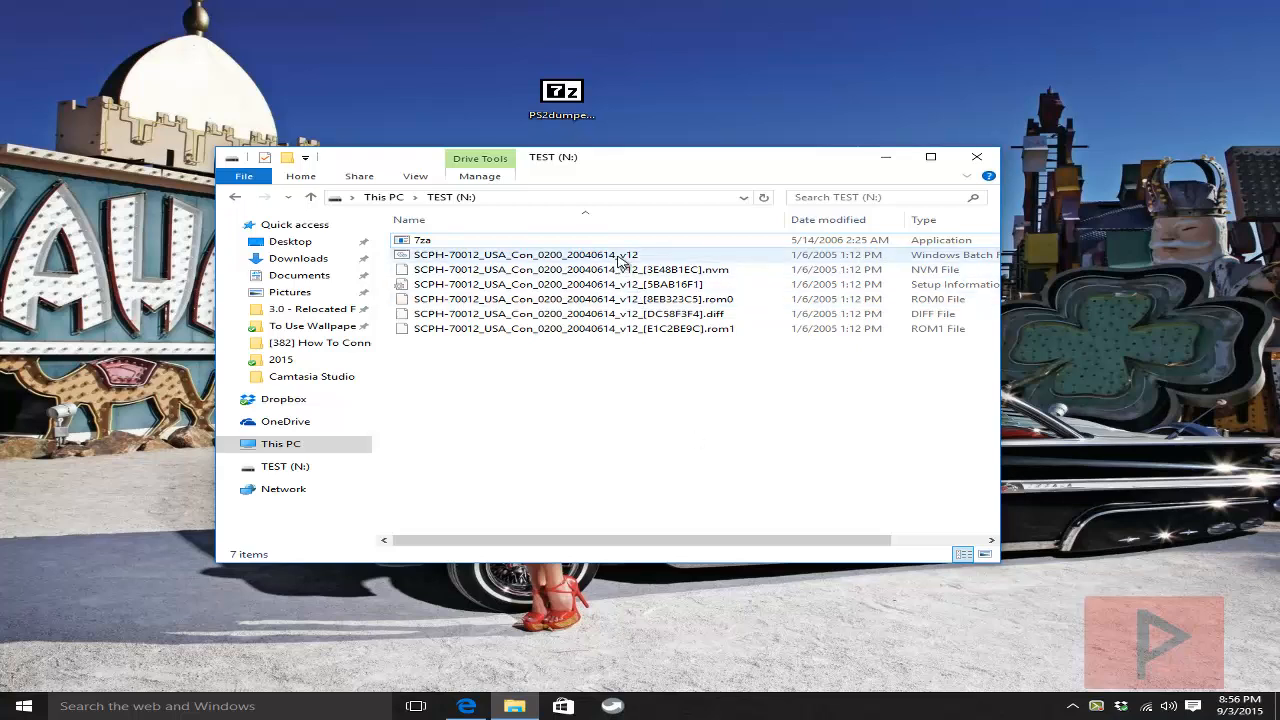
Select the dumped batch file among the SCPH-70012 files on TEST (N:).
left_click(695, 375)
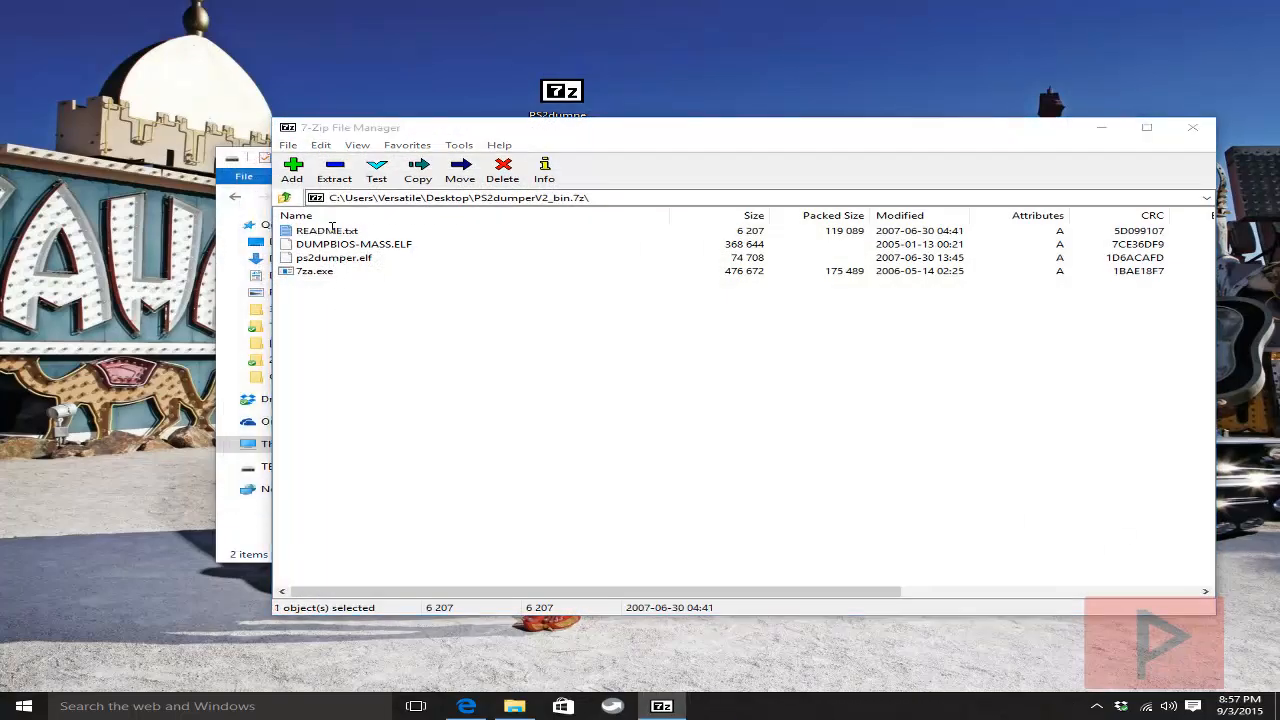
Reopen README.txt and highlight '39003_UK_Con_0160_20020319_v7' in the example name.
double_click(327, 230)
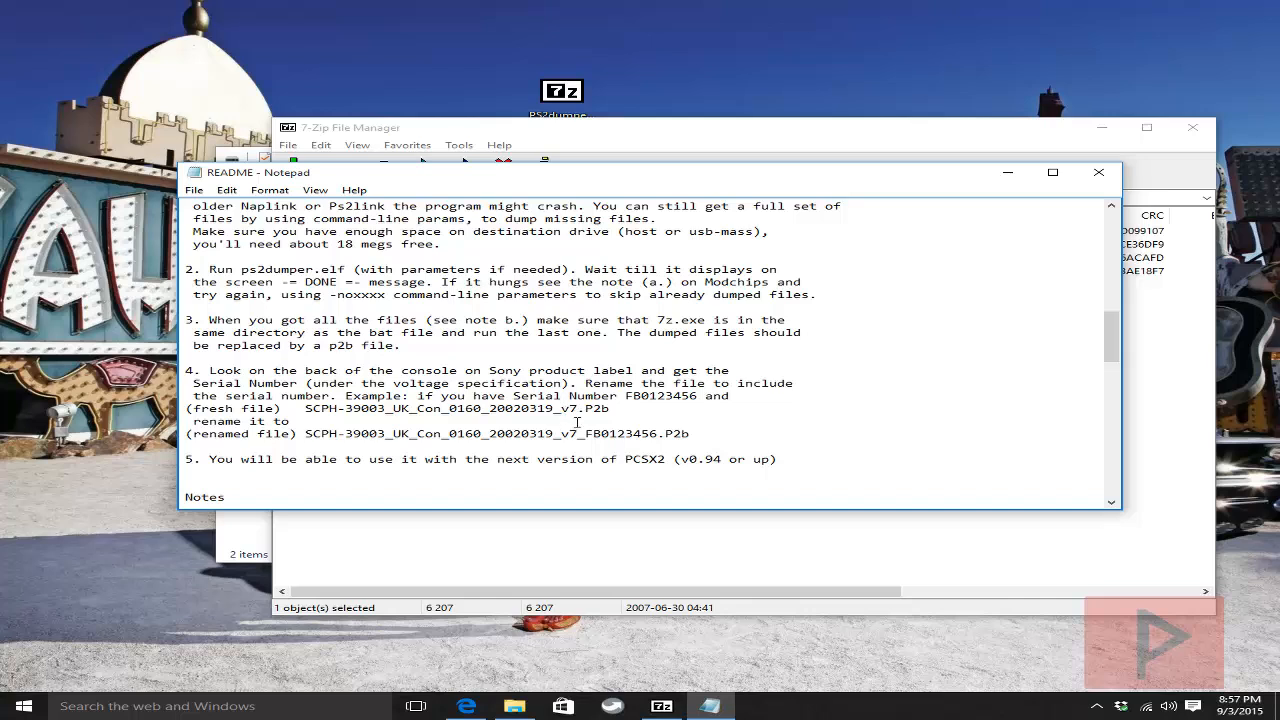
left_click_drag(340, 433, 588, 433)
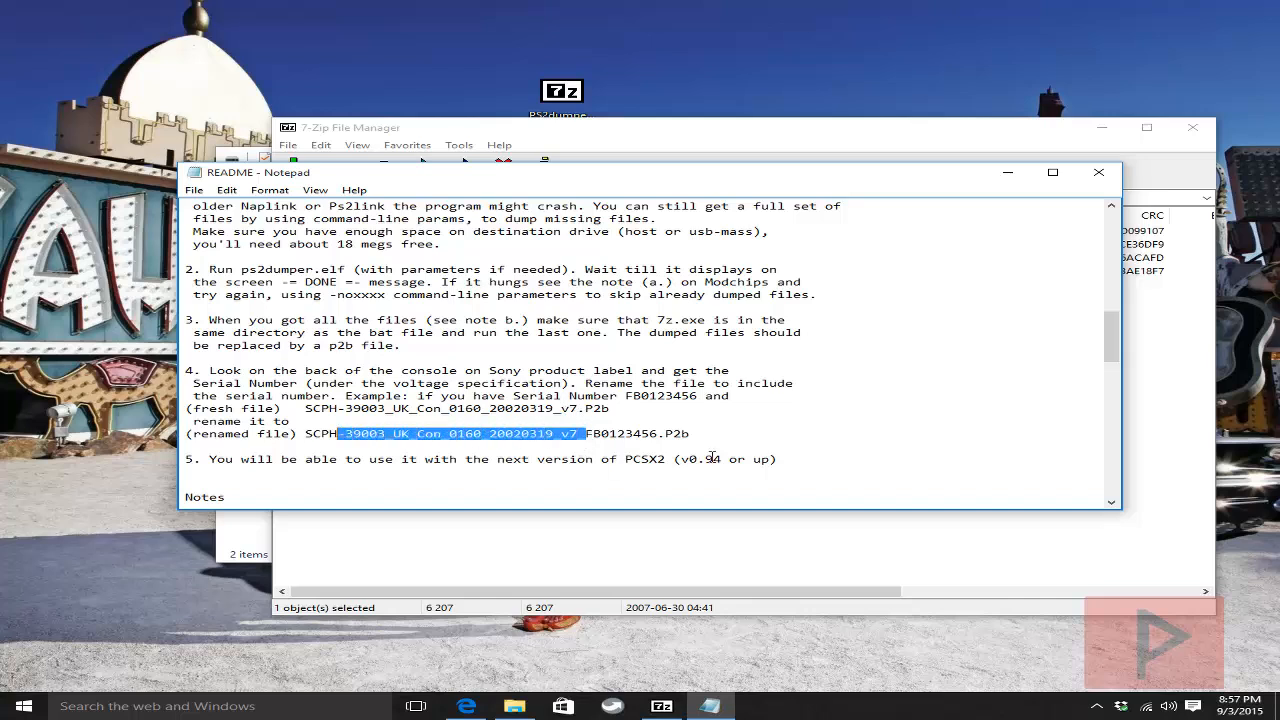